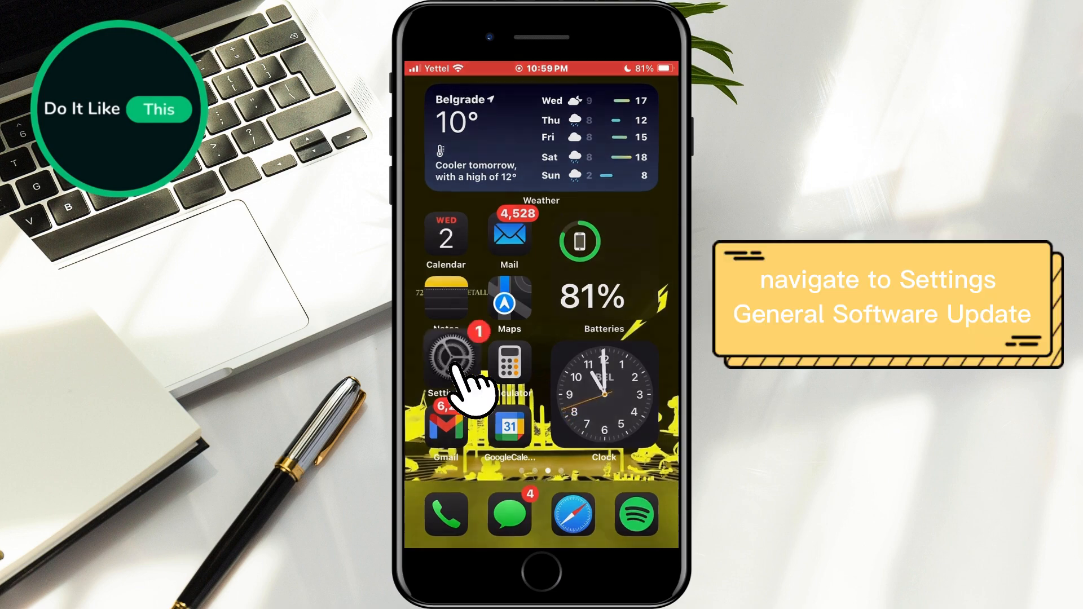
# - Launch Settings from the home screen to reach Software Update, showing iOS 18.4
pyautogui.click(445, 360)
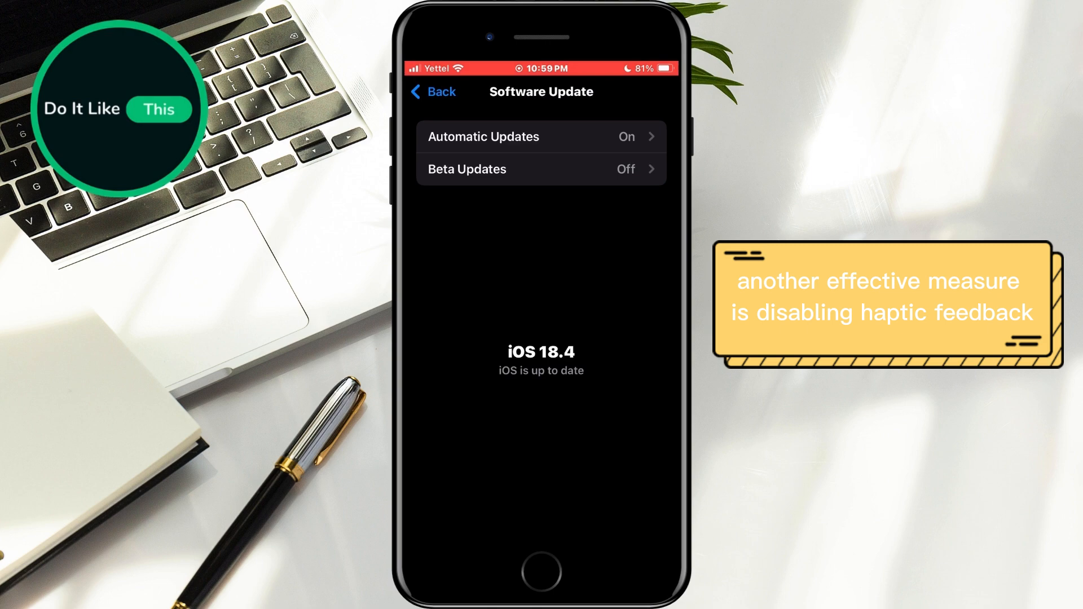
# - Return to the main Settings list and enter Sounds & Haptics
pyautogui.click(431, 91)
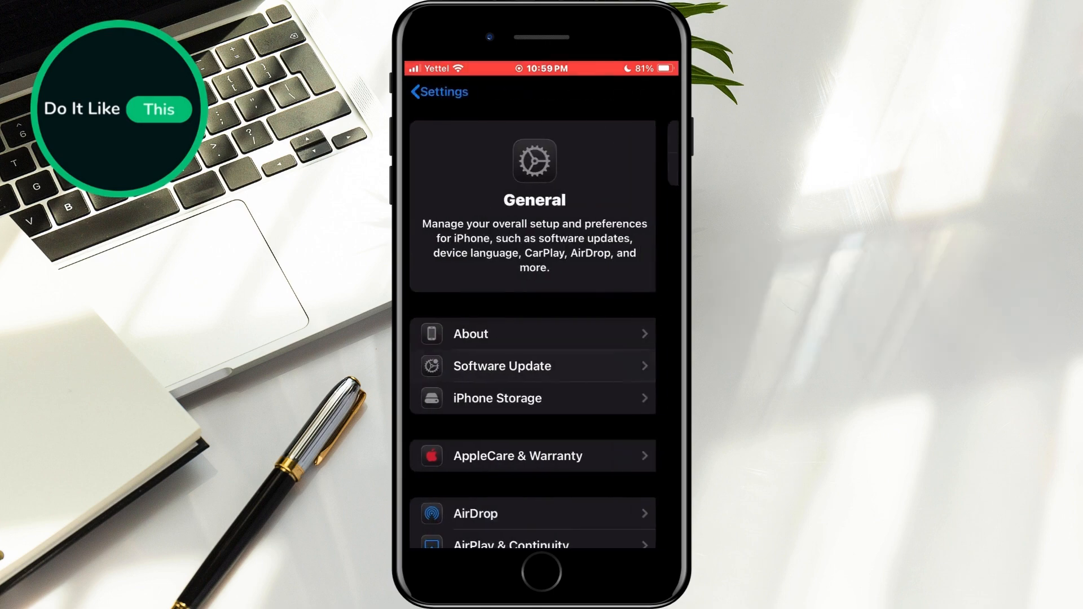
pyautogui.click(436, 92)
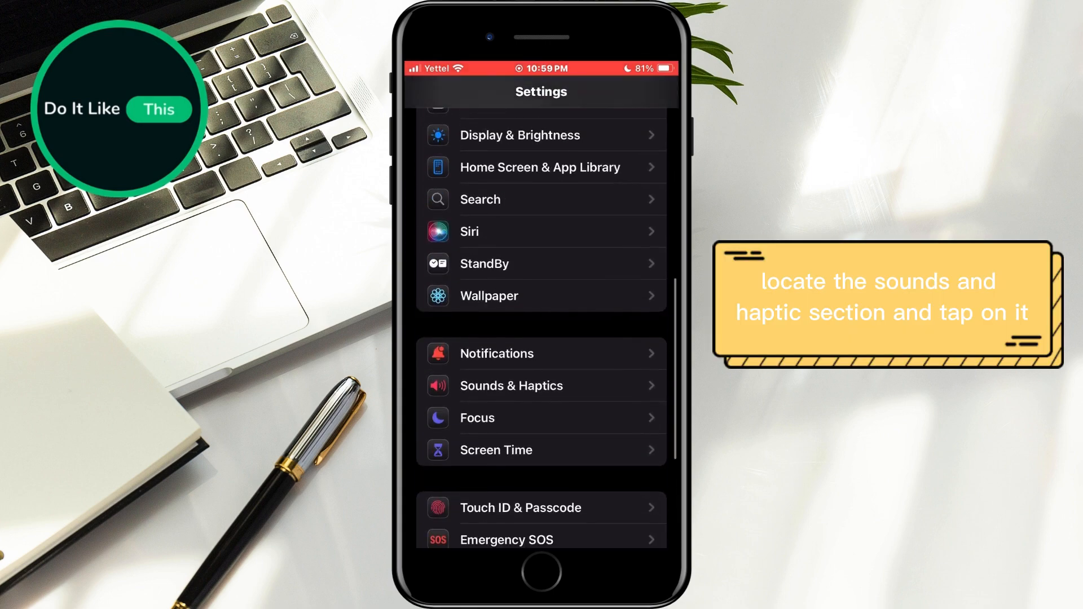
pyautogui.click(511, 386)
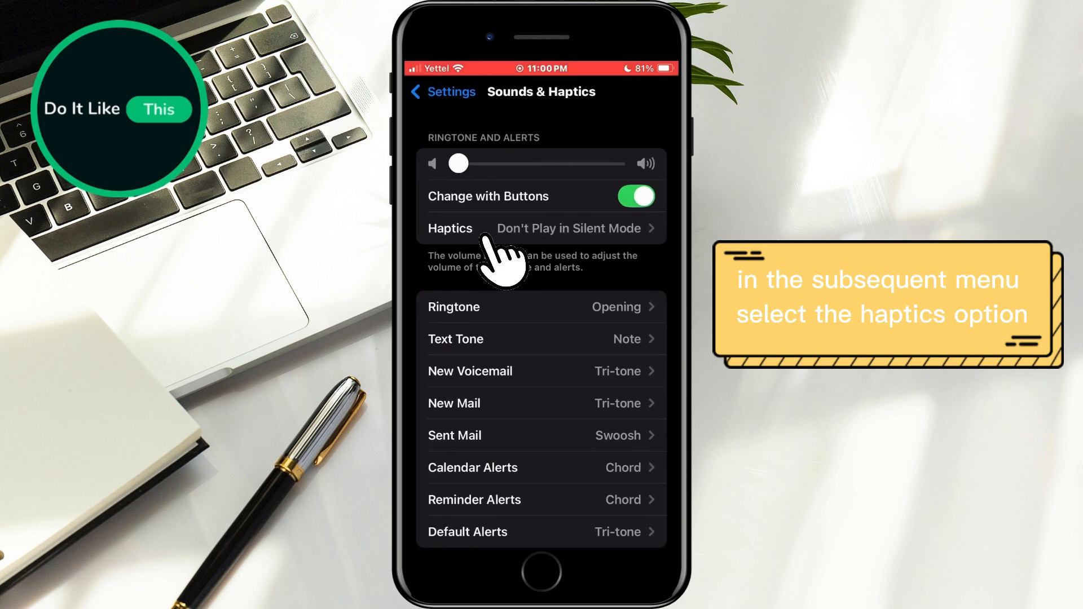
# - Set Haptics for ringtones and alerts to Never Play
pyautogui.click(542, 228)
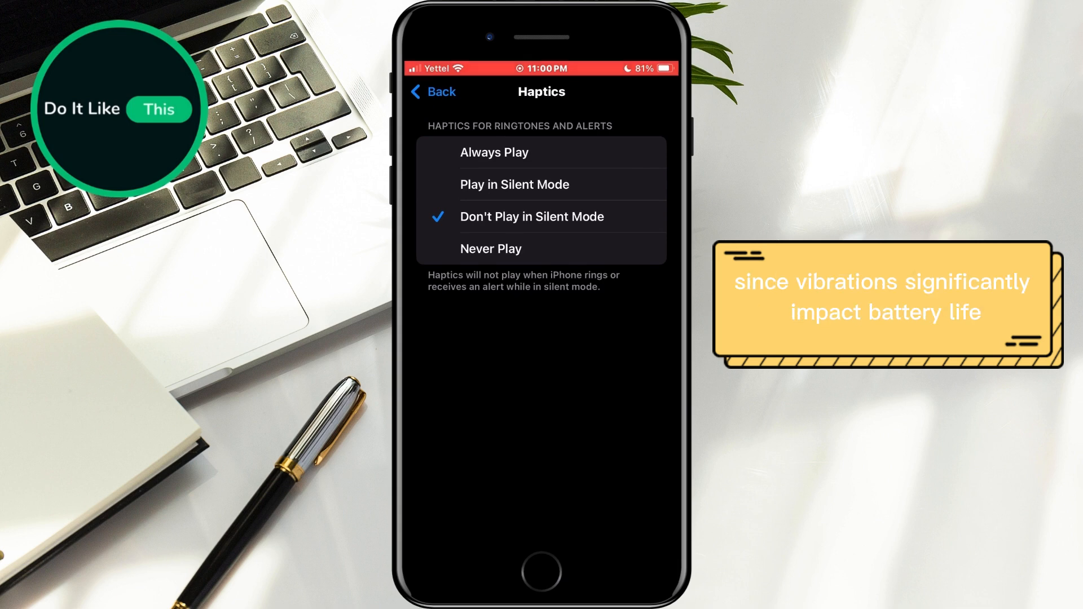
pyautogui.click(491, 249)
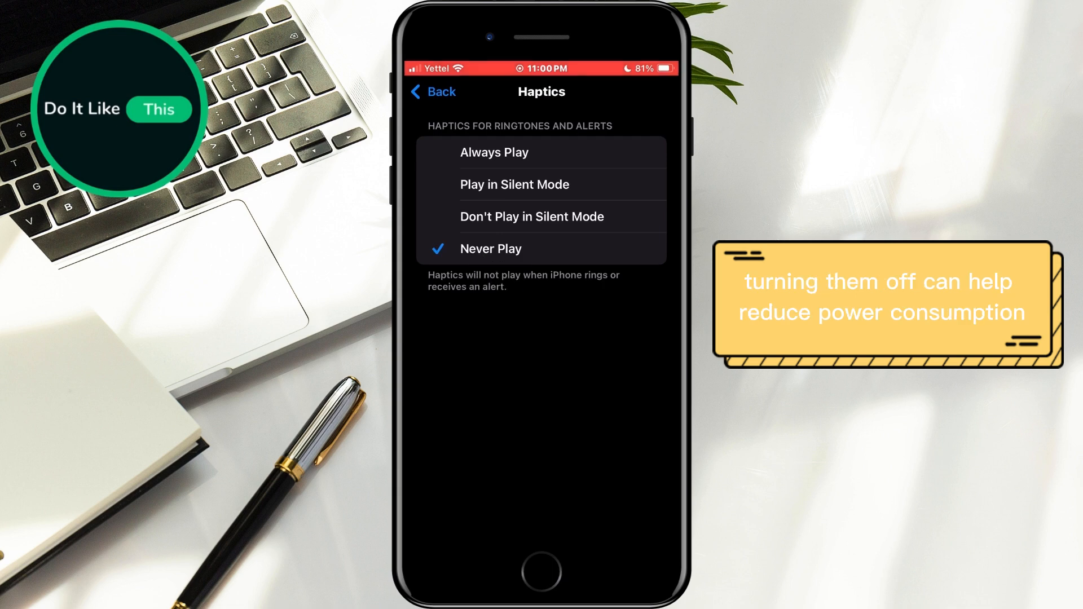
pyautogui.click(430, 92)
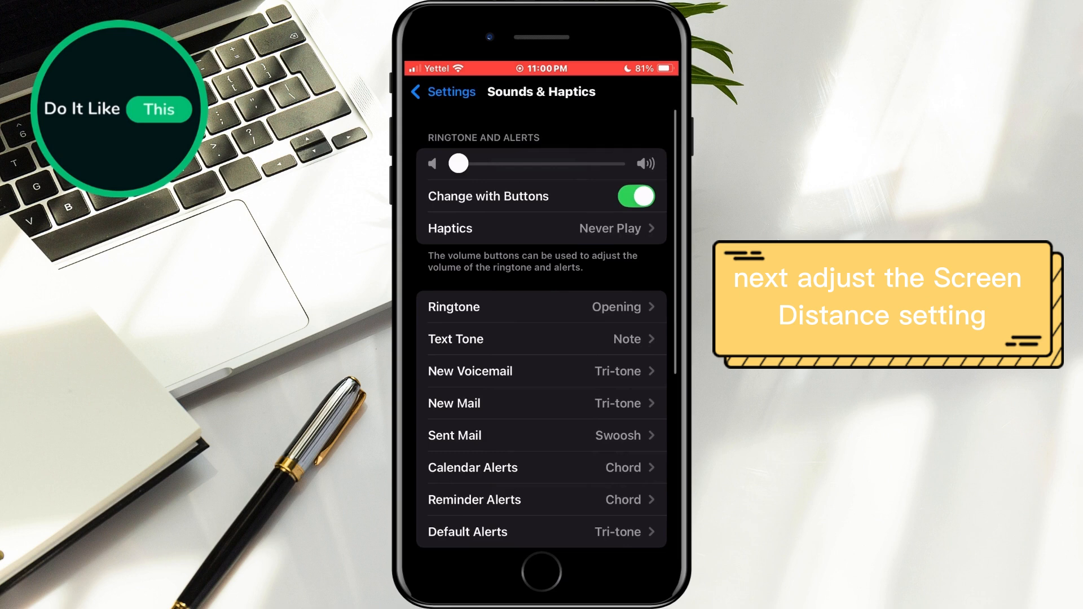
# - Go back to main Settings, enter Screen Time, and scroll down
pyautogui.click(434, 91)
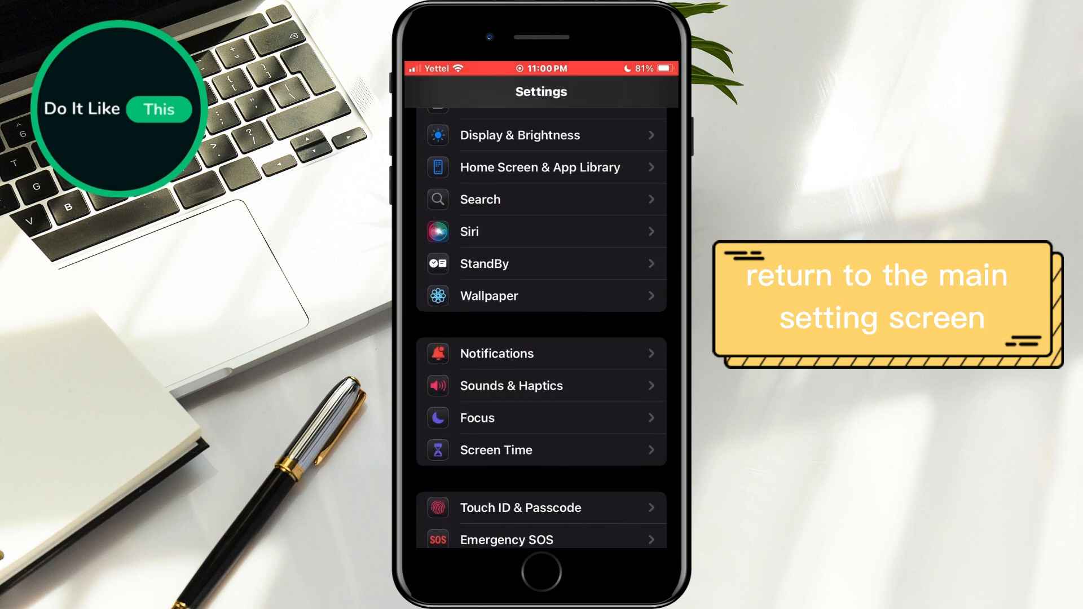
pyautogui.click(495, 450)
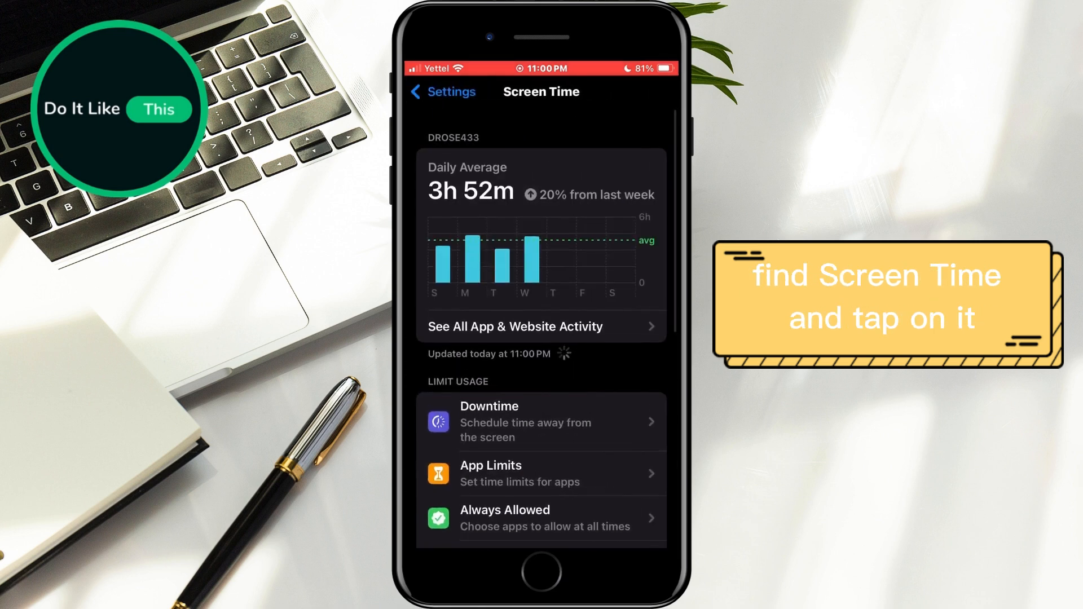
pyautogui.scroll(-3)
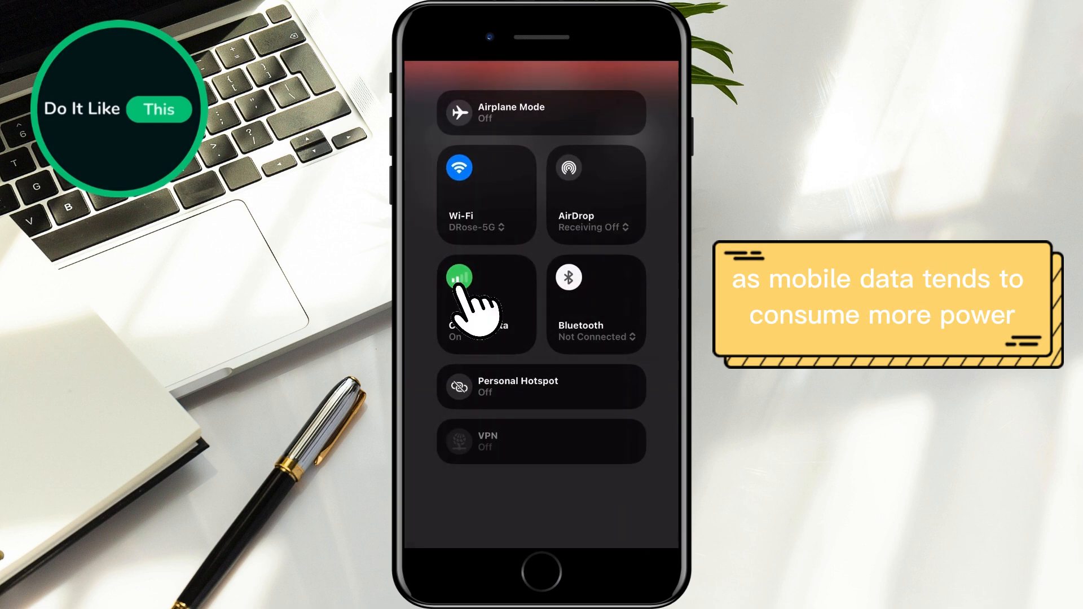
# - Switch Cellular Data off in the Control Center connectivity panel
pyautogui.click(459, 278)
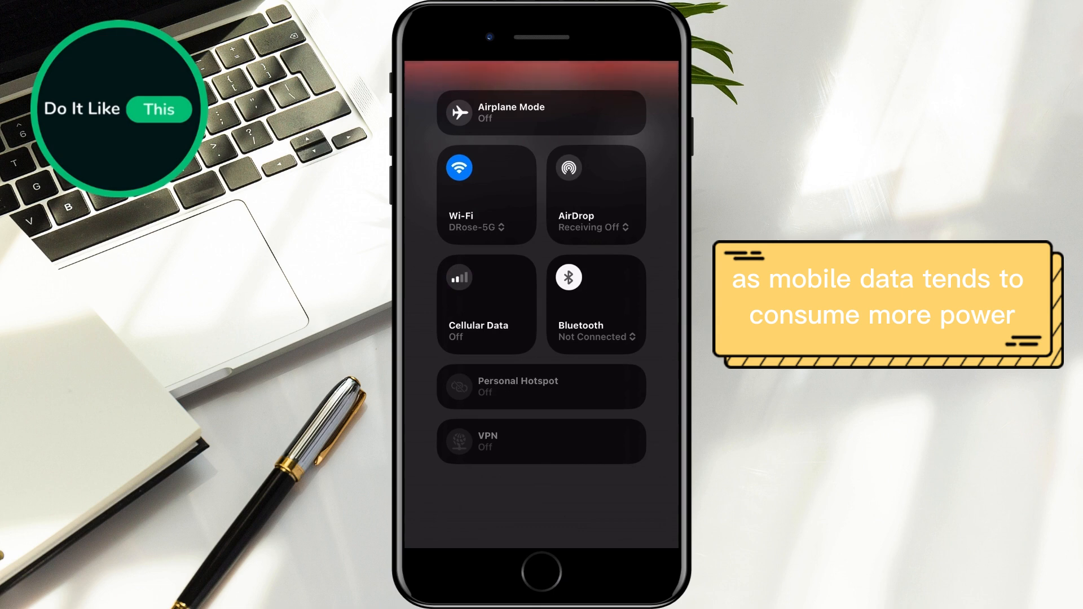